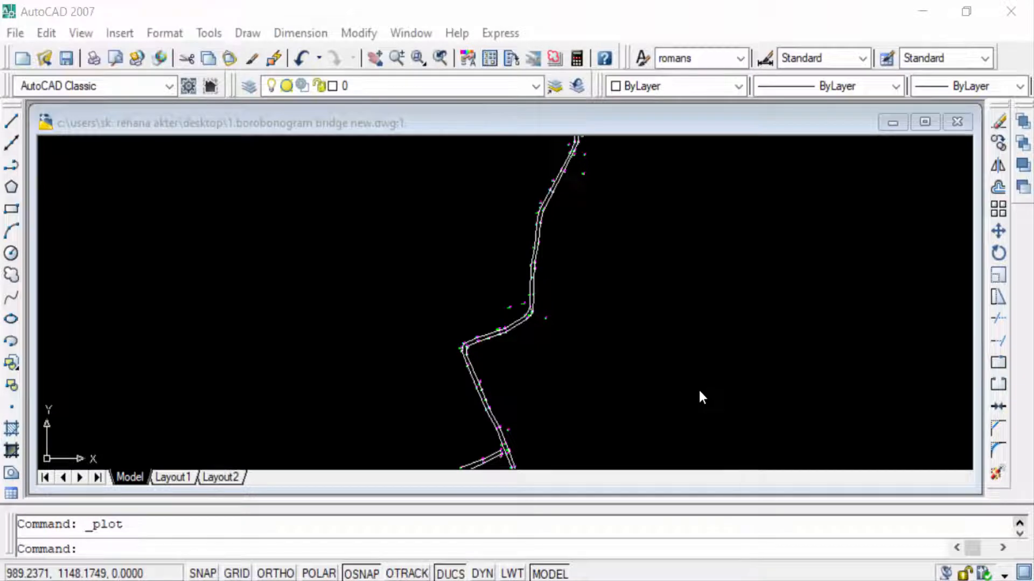
{"action": "mouse_move", "coordinate": [698, 399]}
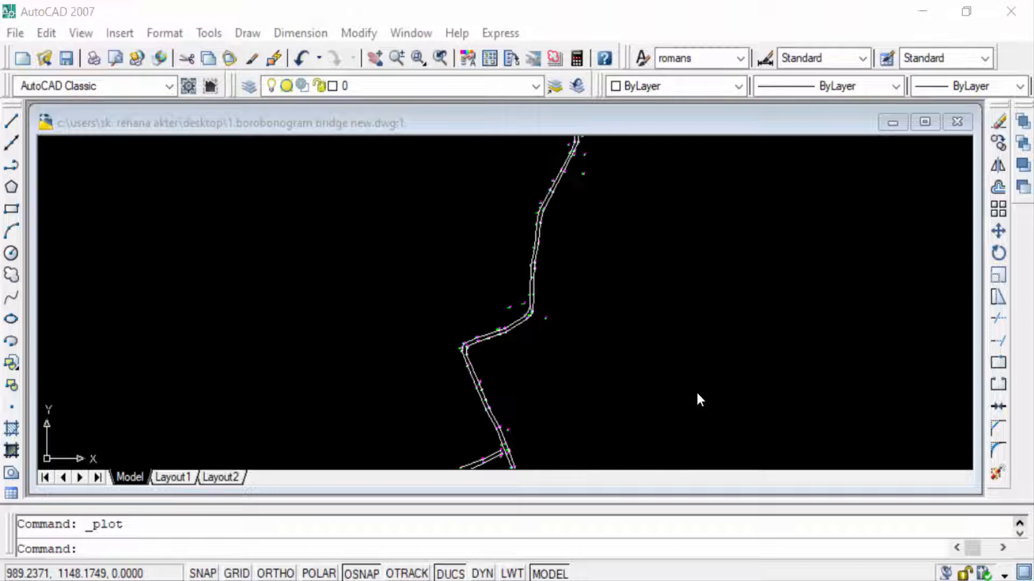
{"action": "mouse_move", "coordinate": [693, 400]}
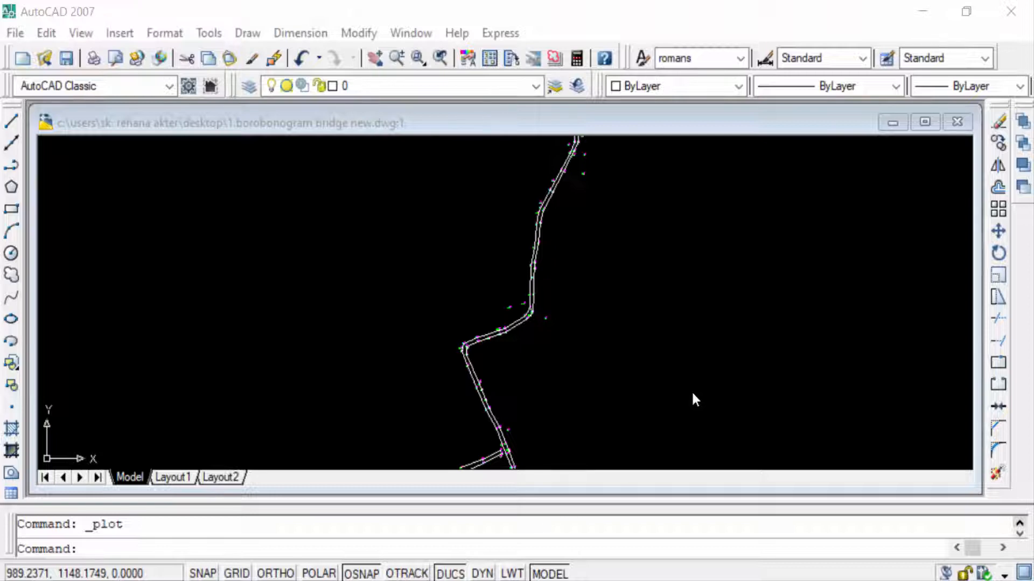
{"action": "mouse_move", "coordinate": [226, 190]}
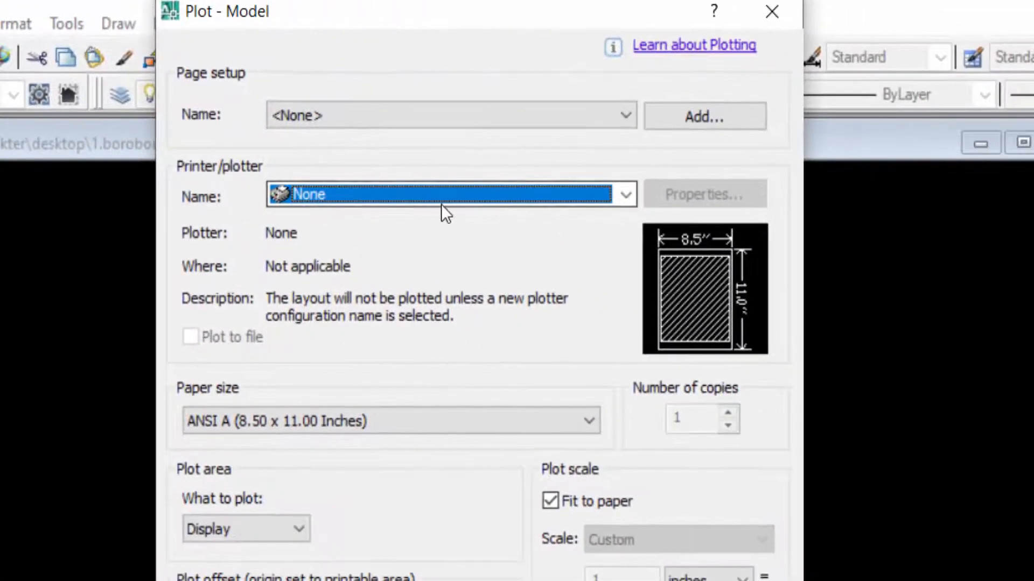
Select DWG To PDF.pc3 as the plotter for an ISO A4 fit-to-paper plot
{"action": "left_click", "coordinate": [622, 194]}
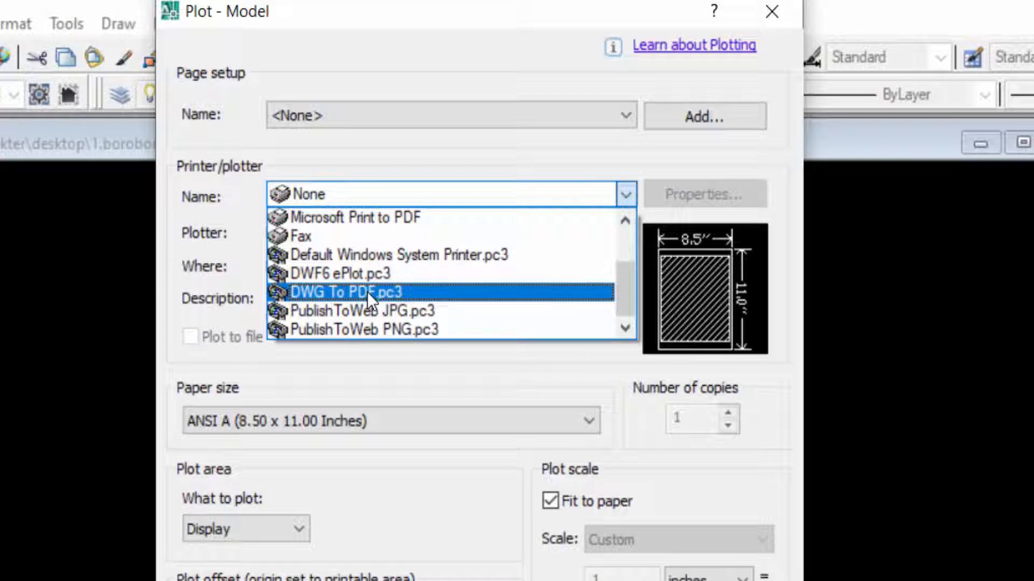
{"action": "left_click", "coordinate": [350, 292]}
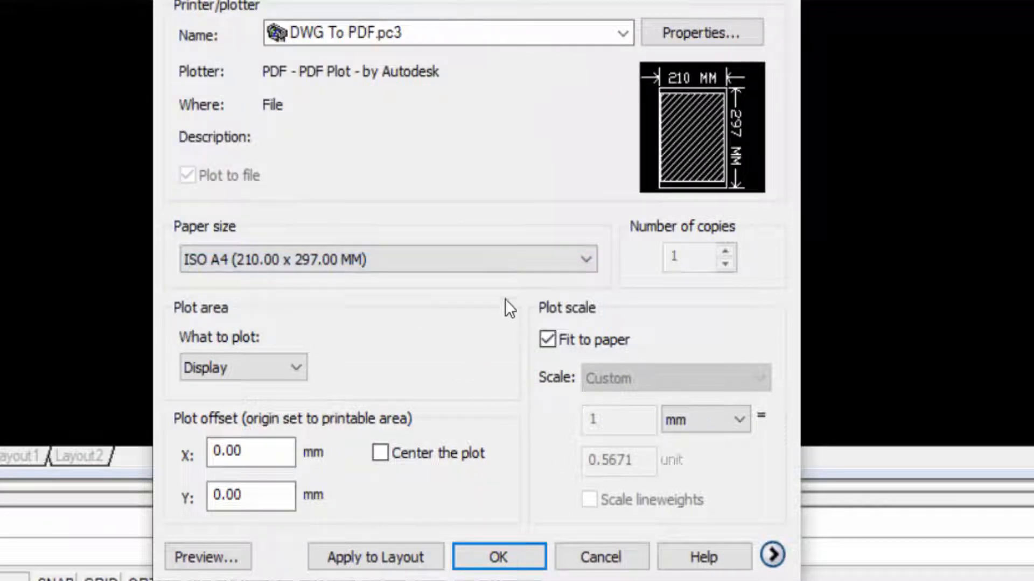
Plot the bridge drawing and save the PDF to the Desktop
{"action": "left_click", "coordinate": [499, 556]}
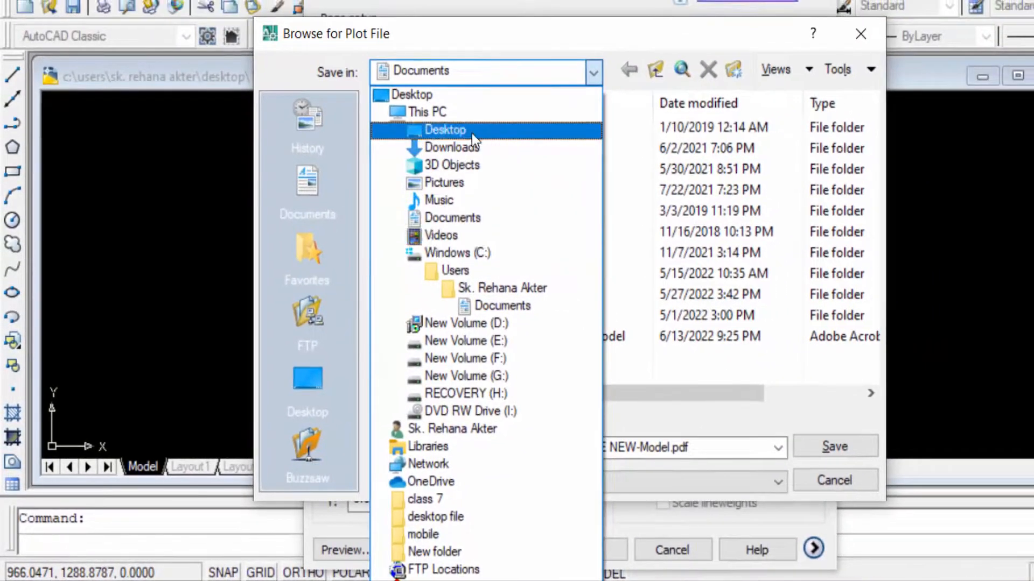
{"action": "left_click", "coordinate": [445, 130]}
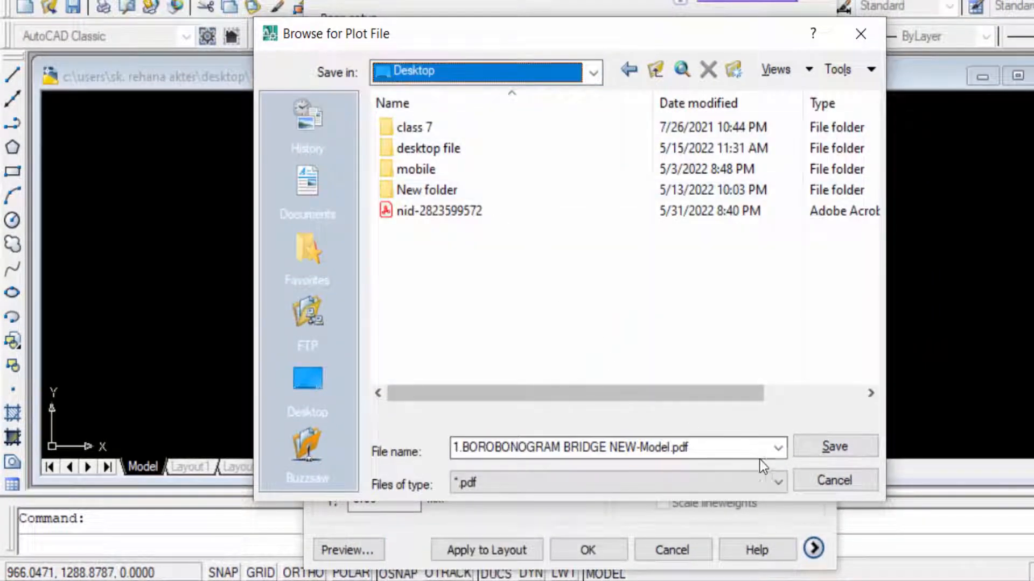
{"action": "left_click", "coordinate": [833, 447]}
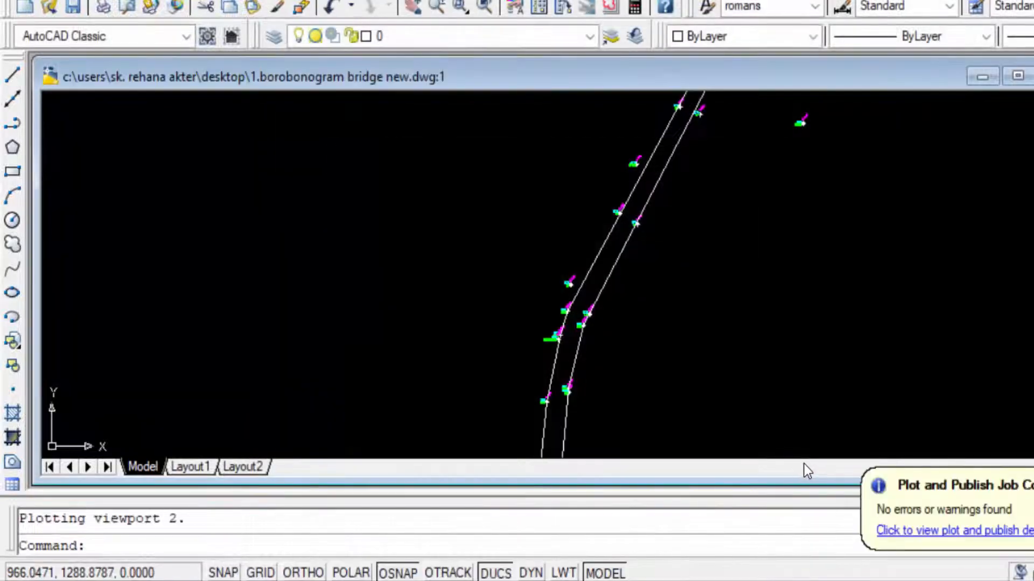
{"action": "mouse_move", "coordinate": [928, 102]}
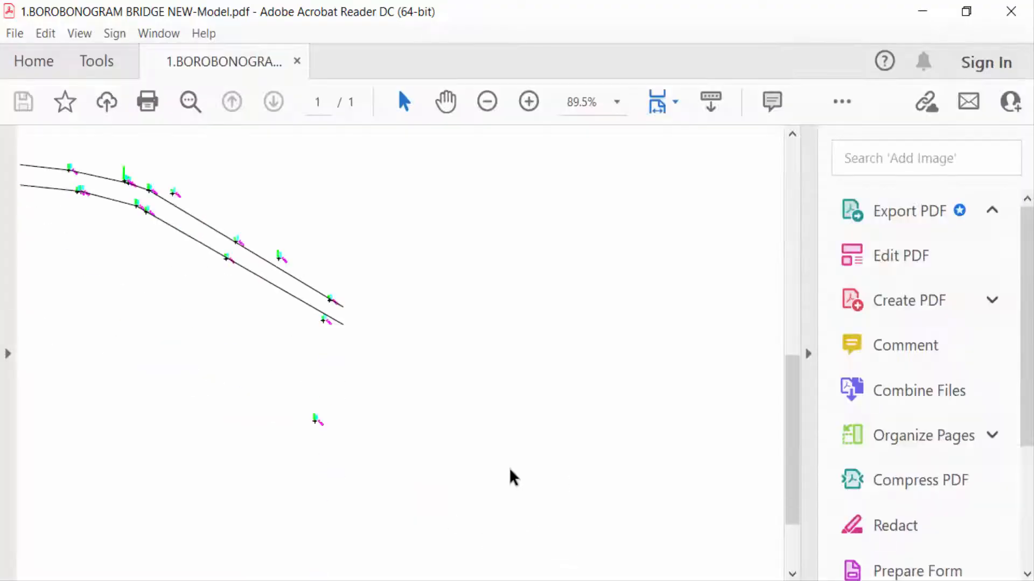
Open '1.BOROBONOGRAM BRIDGE NEW-Model.pdf' in Acrobat Reader to review the plotted lines
{"action": "left_click", "coordinate": [908, 210]}
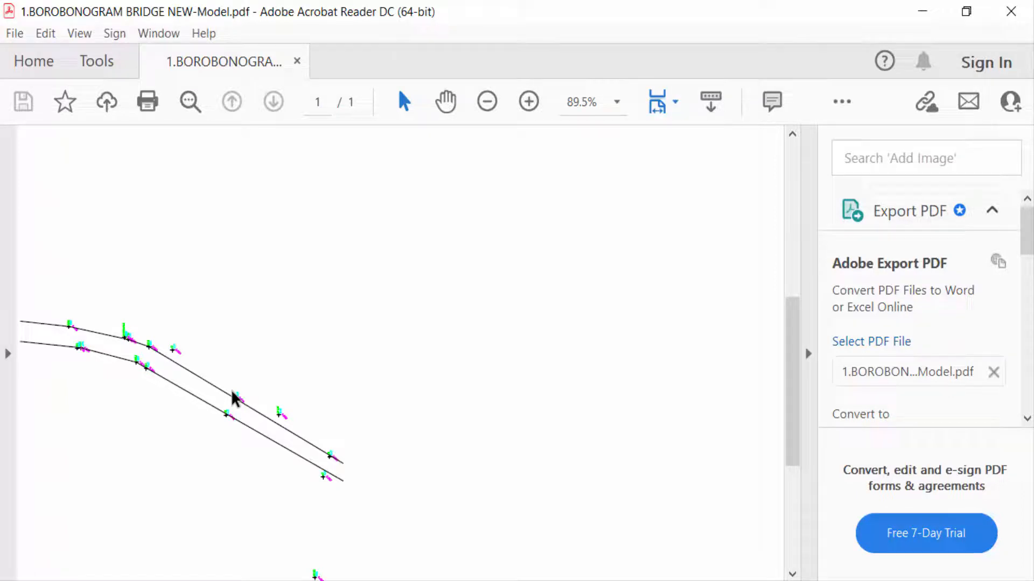
{"action": "mouse_move", "coordinate": [238, 392]}
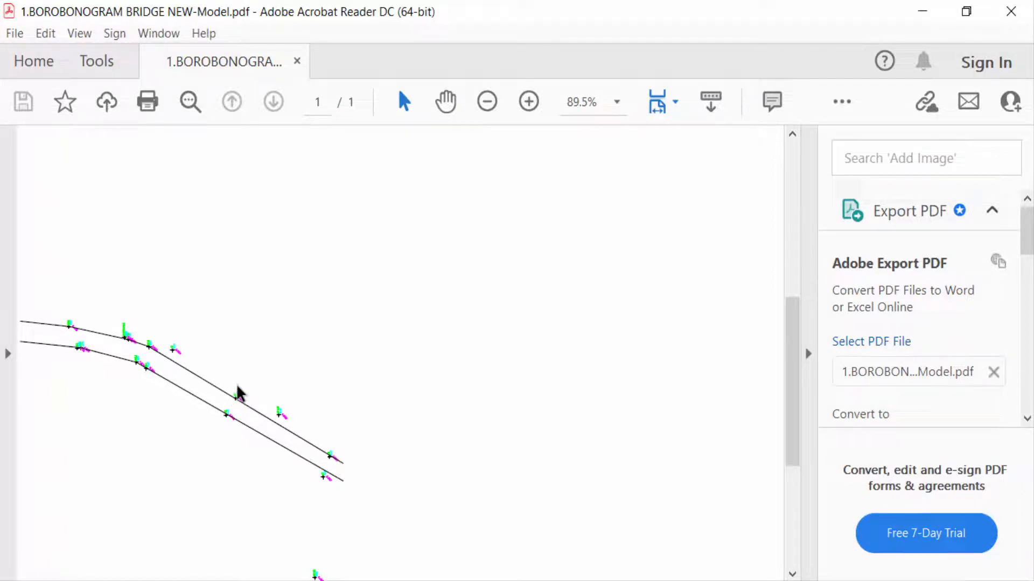